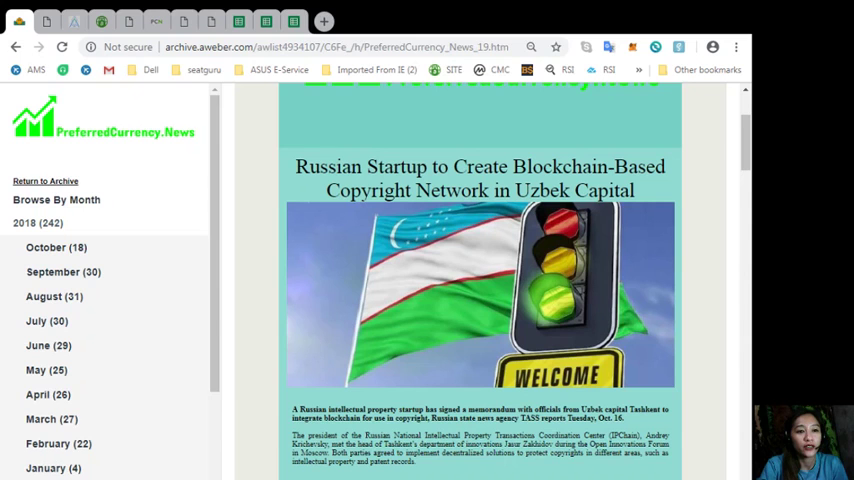
# Step: Scroll down the AWeber newsletter issue to reach the VeChain (VET) DNV GL story
pyautogui.scroll(-3)
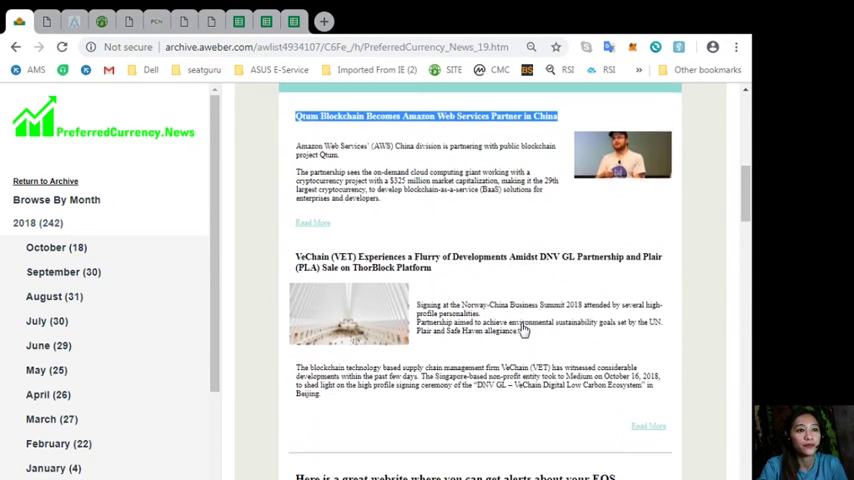
pyautogui.scroll(-3)
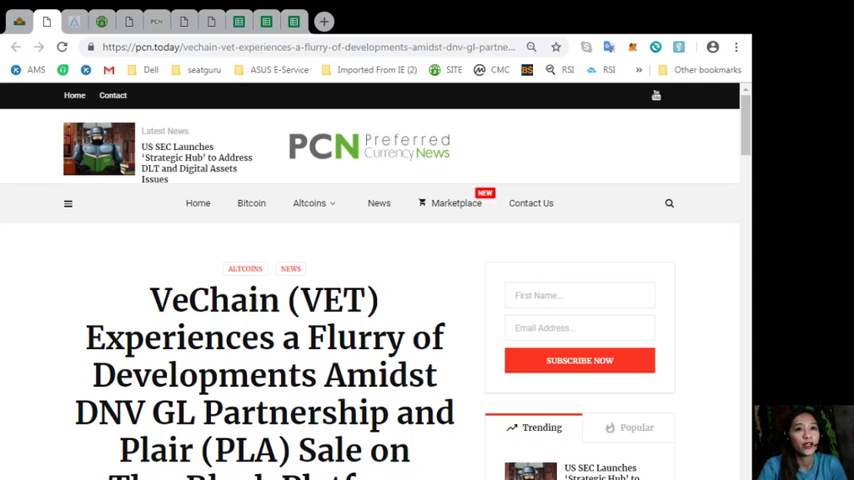
pyautogui.scroll(-3)
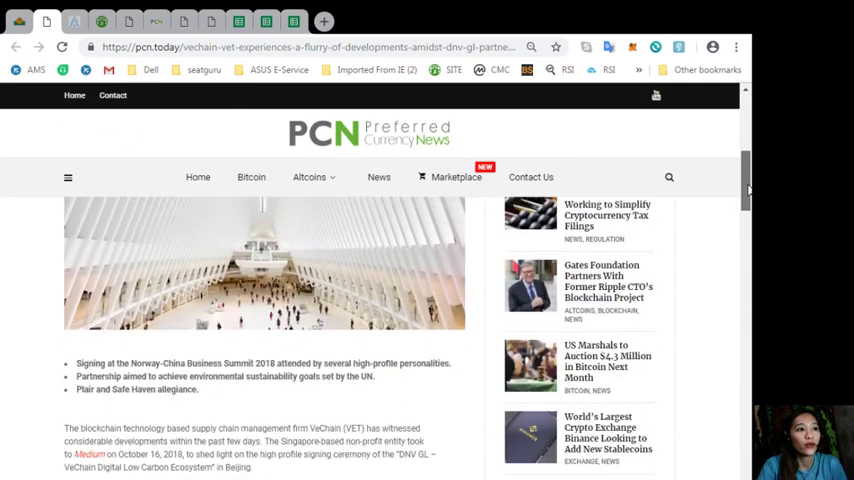
pyautogui.scroll(-3)
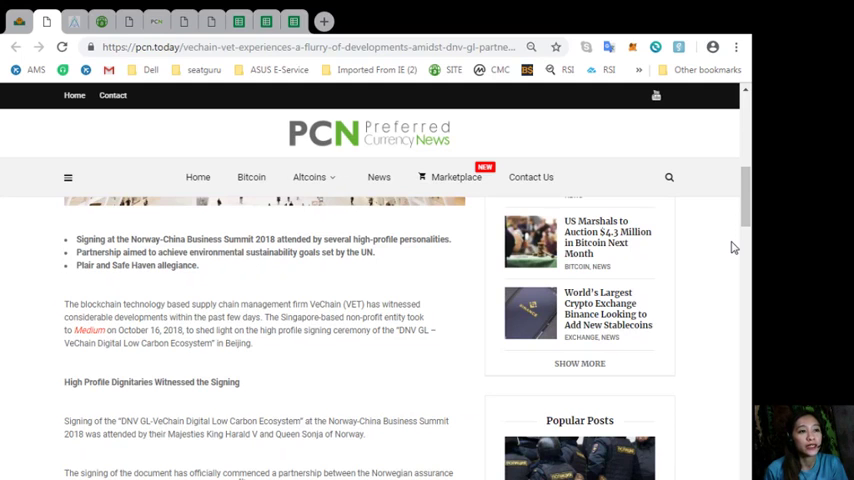
pyautogui.moveTo(724, 391)
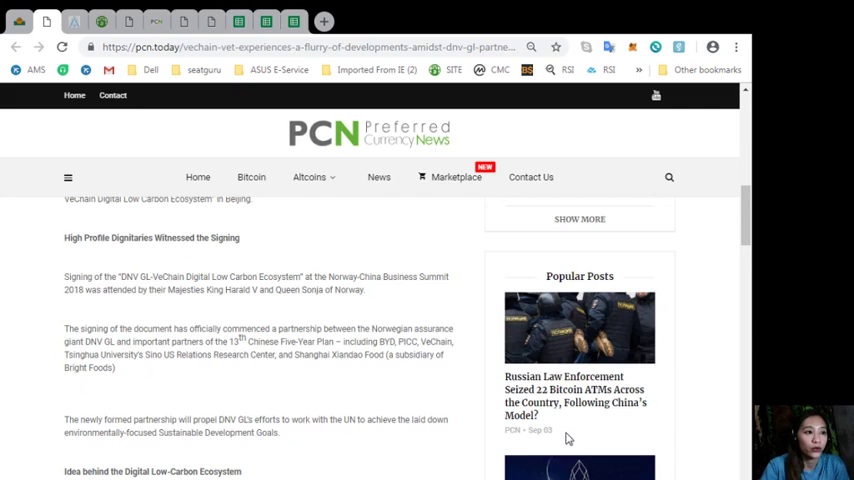
pyautogui.scroll(-3)
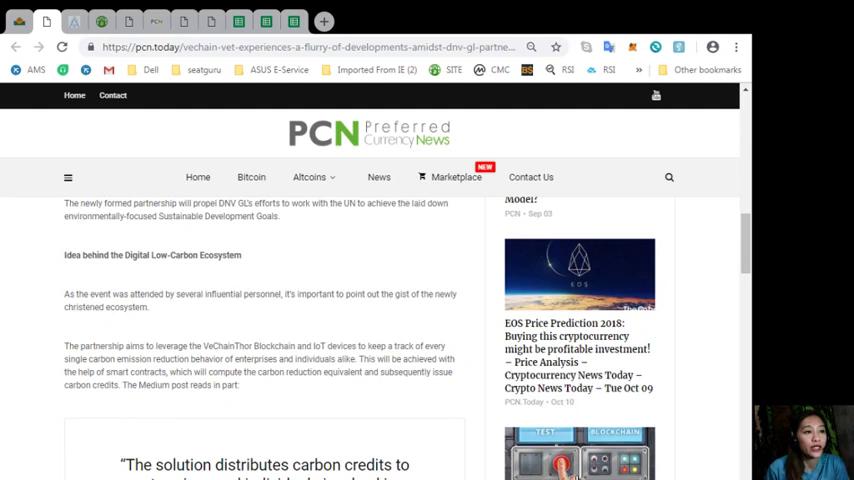
pyautogui.moveTo(470, 450)
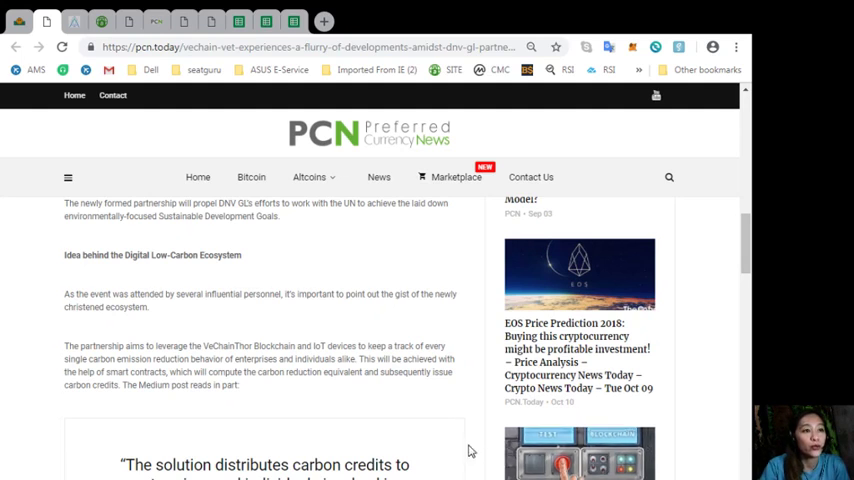
pyautogui.scroll(-3)
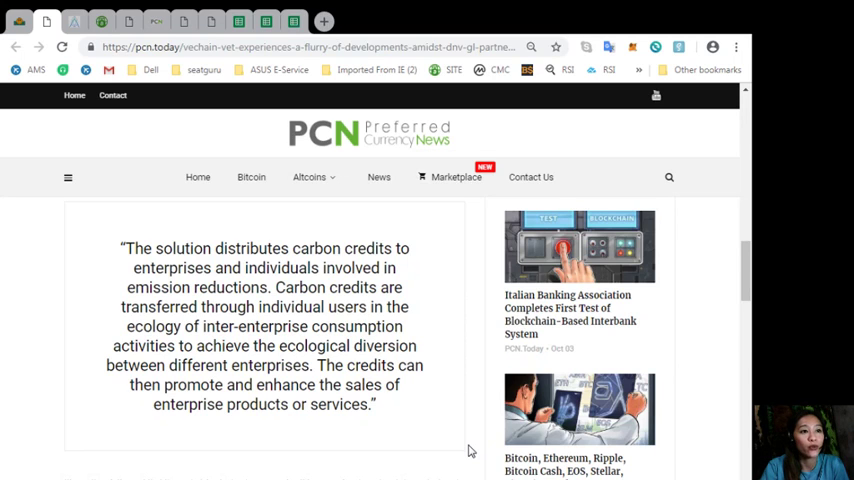
pyautogui.scroll(-3)
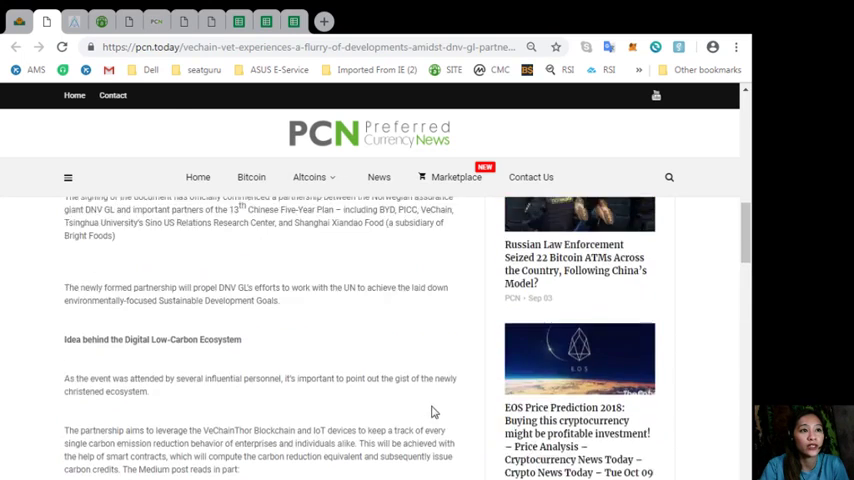
pyautogui.scroll(3)
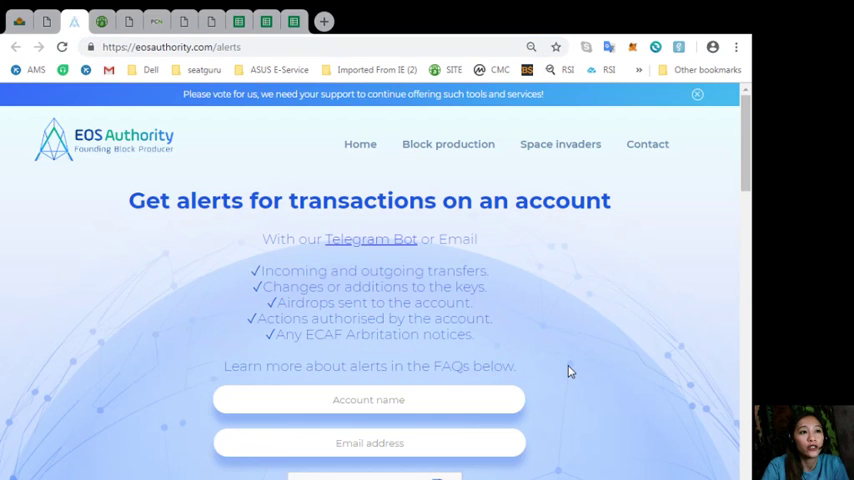
pyautogui.scroll(-3)
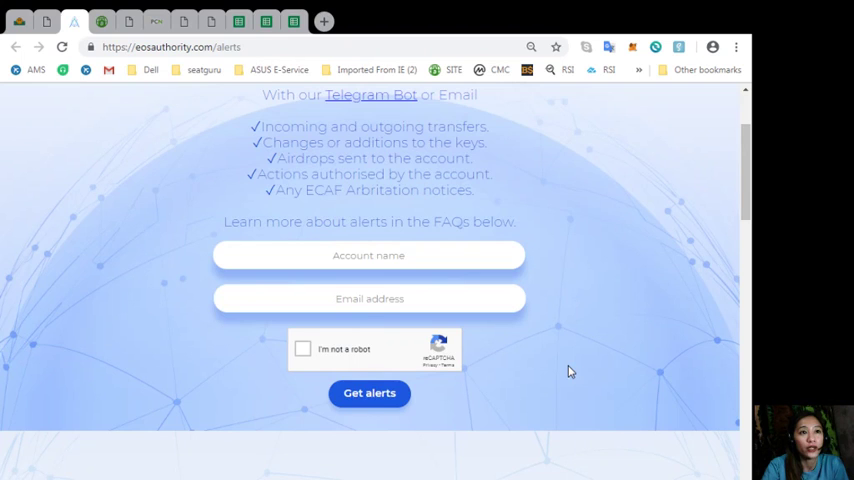
pyautogui.scroll(-3)
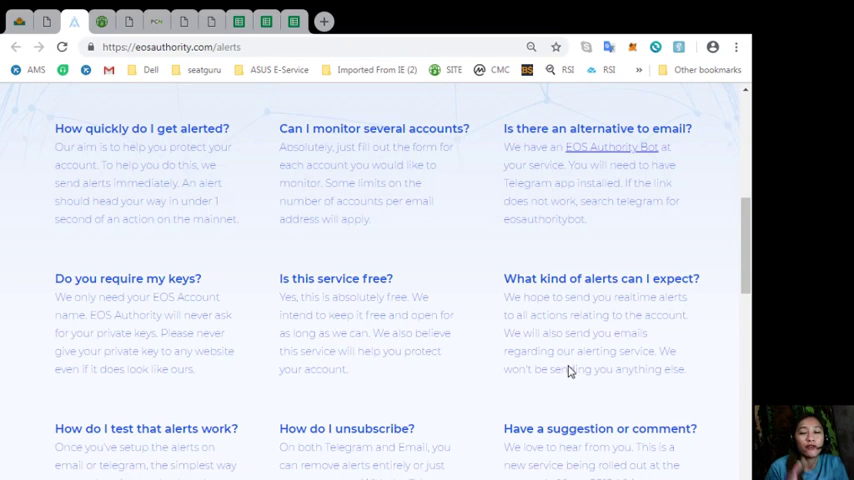
pyautogui.scroll(-3)
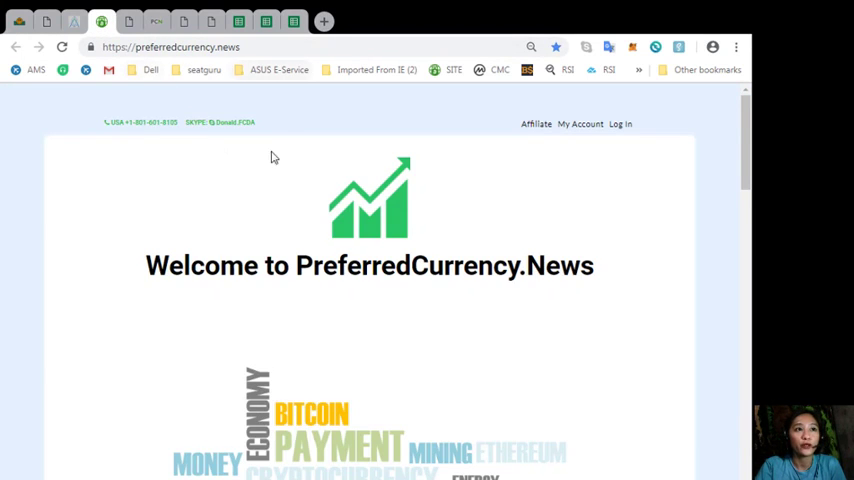
# Step: Read the preferredcurrency.news homepage down to SUBSCRIBE NOW, then scroll back up
pyautogui.scroll(-3)
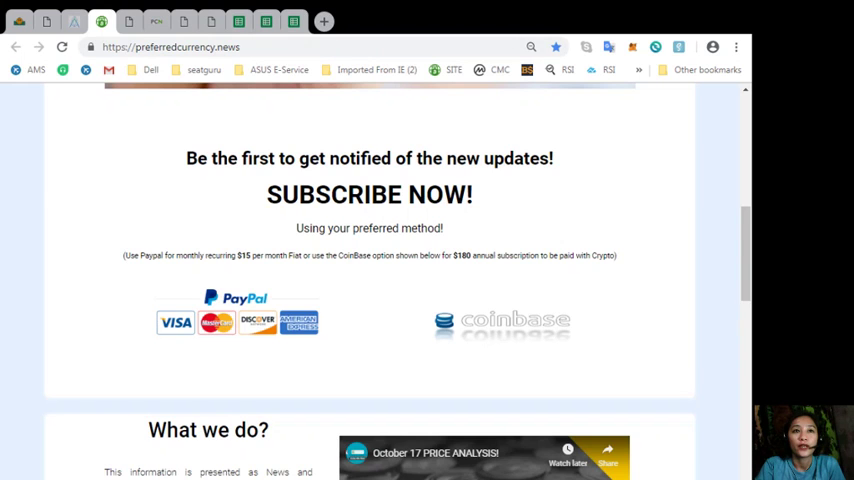
pyautogui.scroll(3)
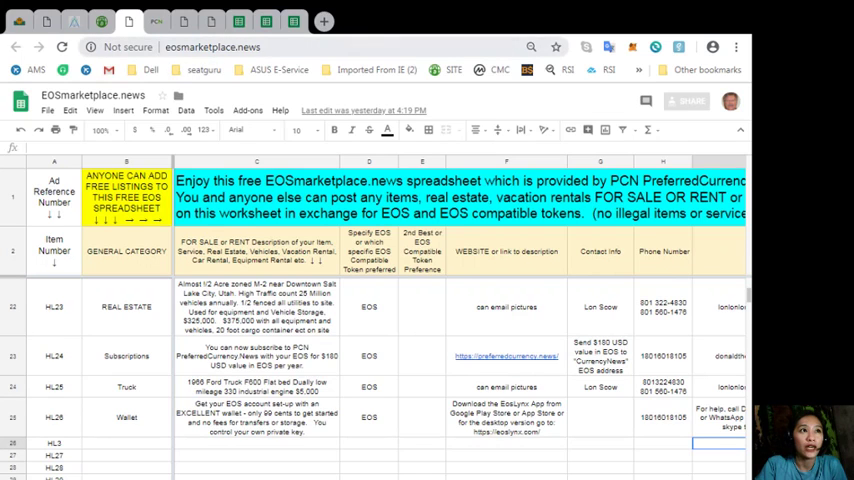
pyautogui.click(212, 47)
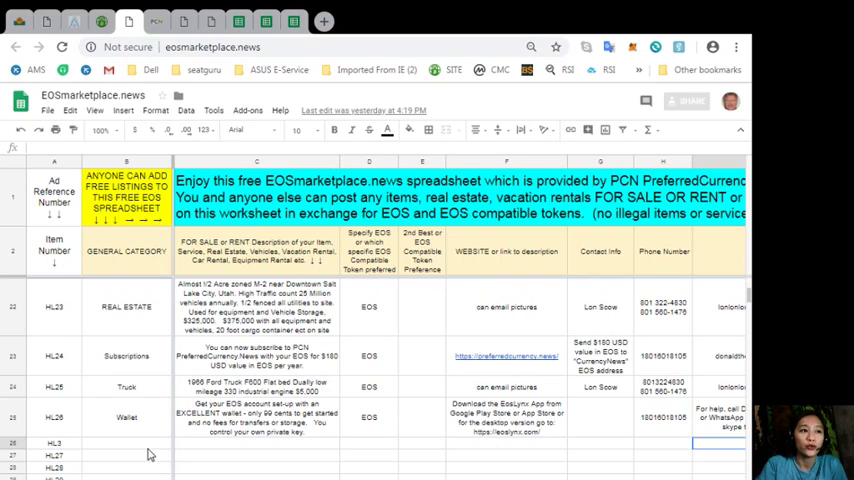
pyautogui.click(126, 443)
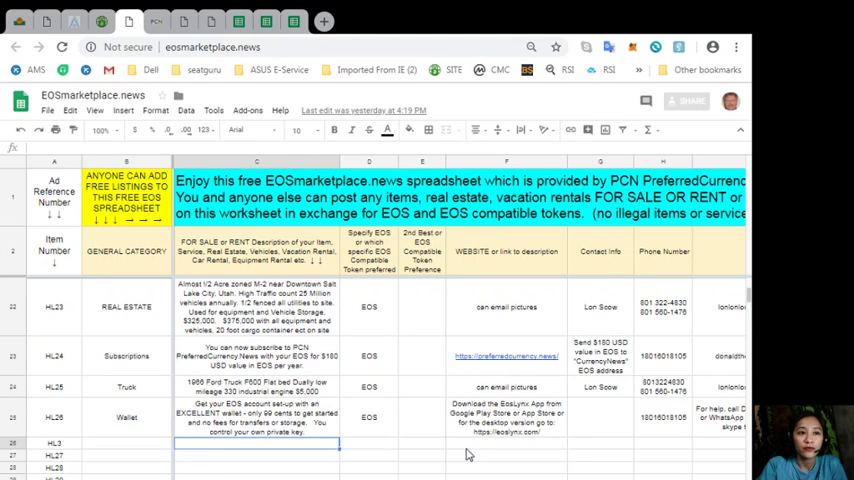
pyautogui.click(507, 444)
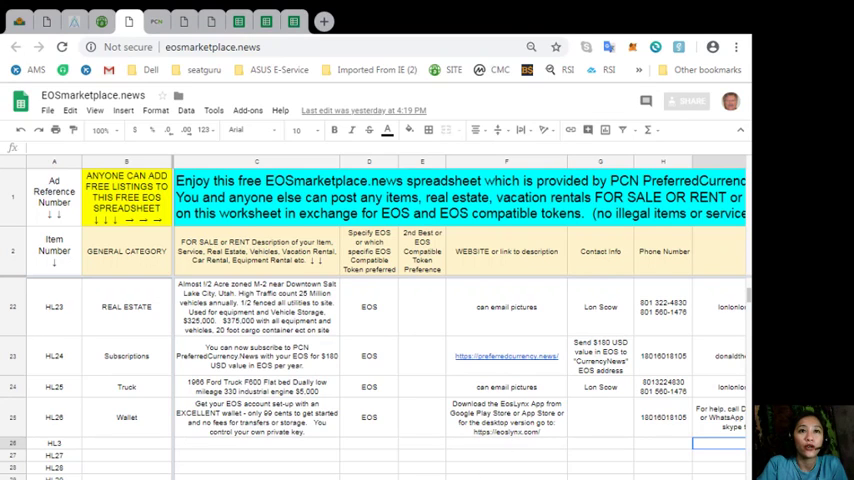
pyautogui.click(156, 20)
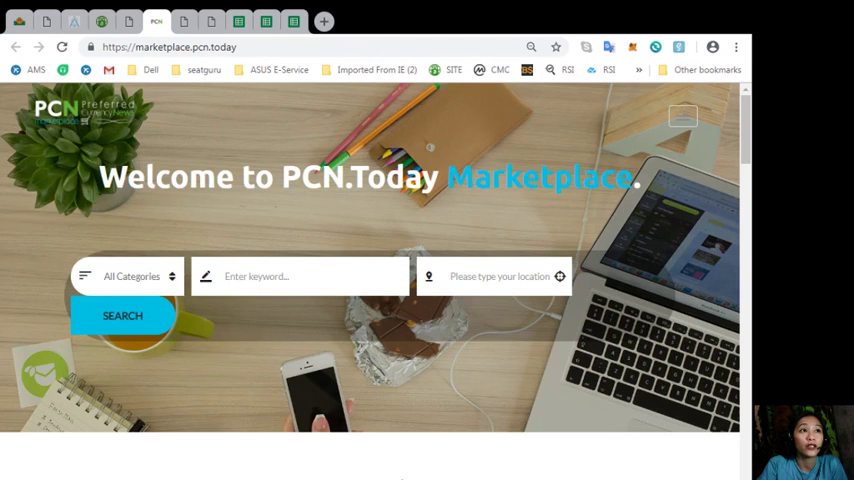
pyautogui.click(185, 47)
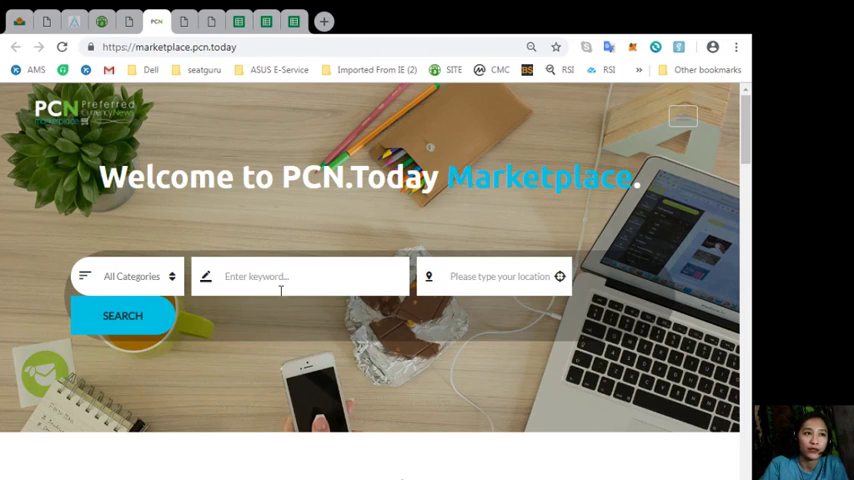
pyautogui.click(300, 276)
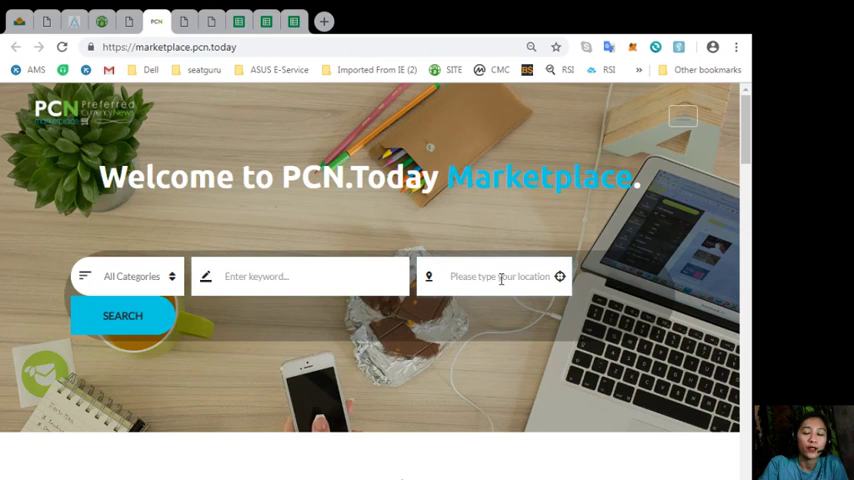
# Step: Scroll the PCN.Today Marketplace page down to the Advertisements section
pyautogui.scroll(-3)
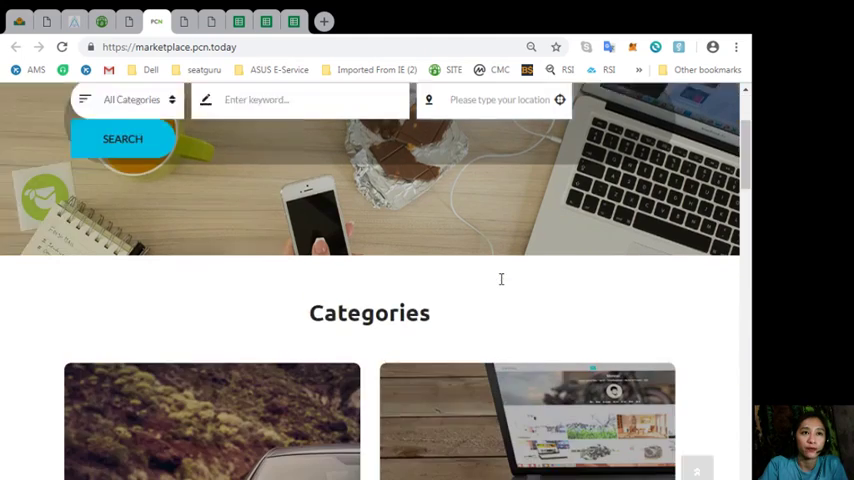
pyautogui.scroll(-3)
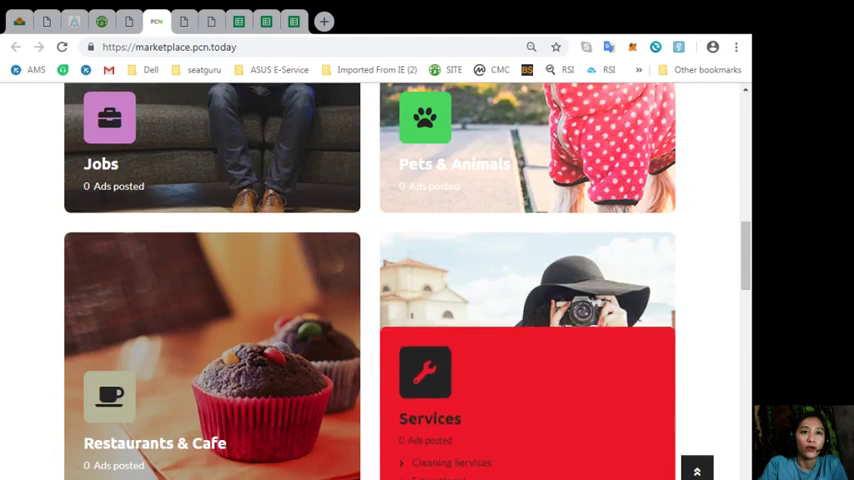
pyautogui.scroll(-3)
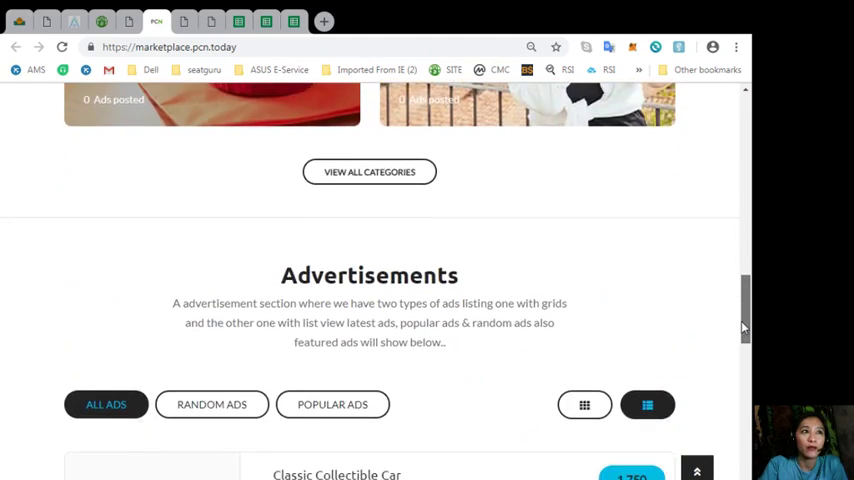
pyautogui.scroll(-3)
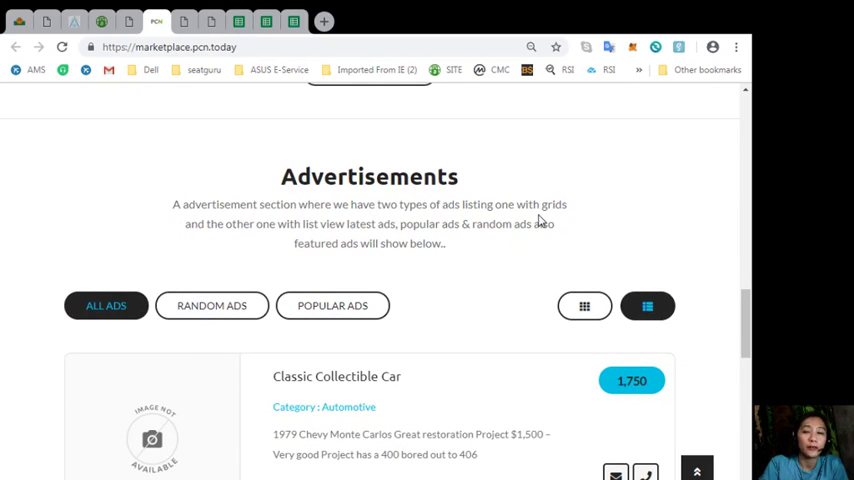
# Step: Switch the ads between grid and list layouts, ending on list view with the Classic Collectible Car
pyautogui.click(584, 305)
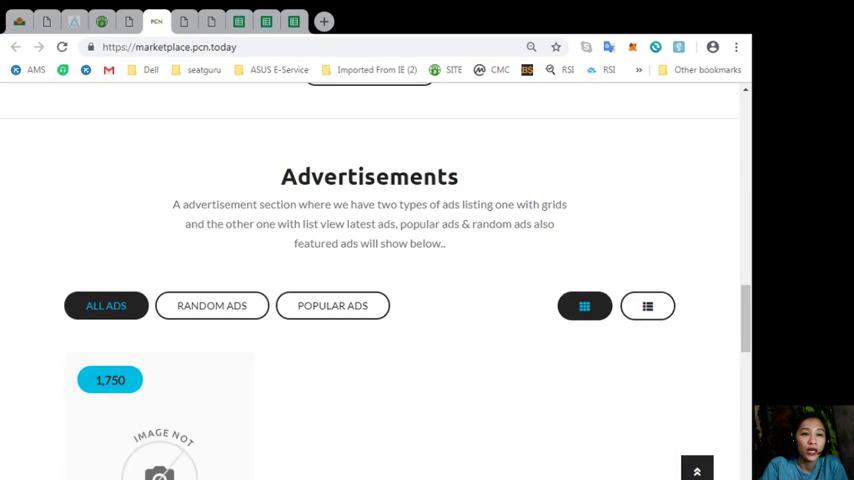
pyautogui.scroll(-3)
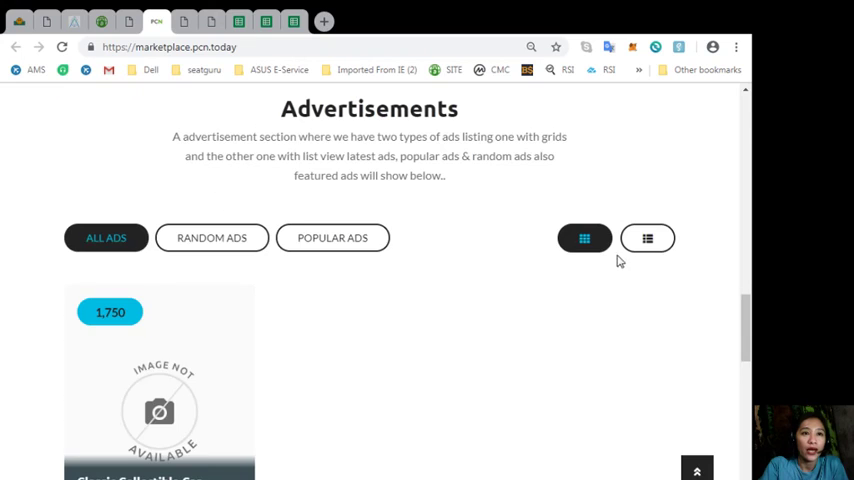
pyautogui.click(647, 238)
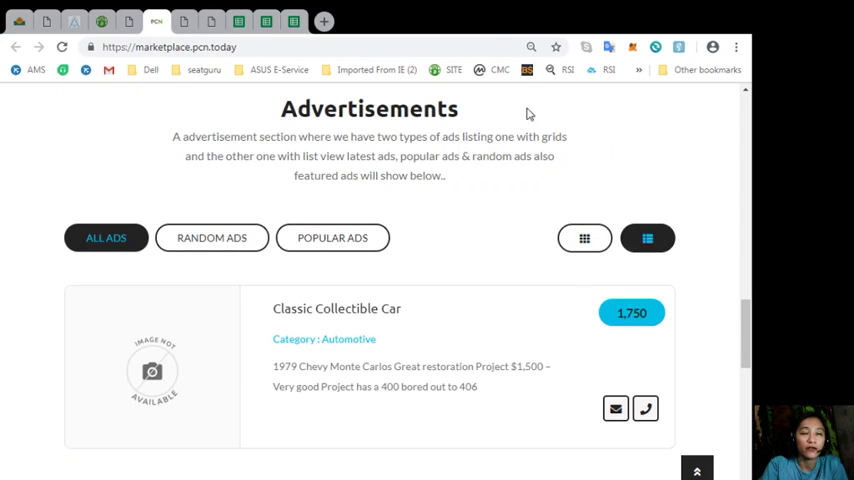
pyautogui.click(584, 238)
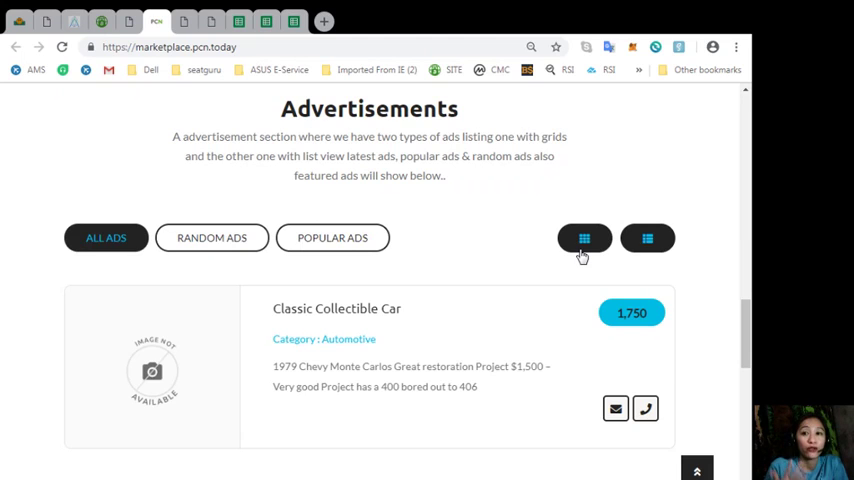
pyautogui.click(647, 238)
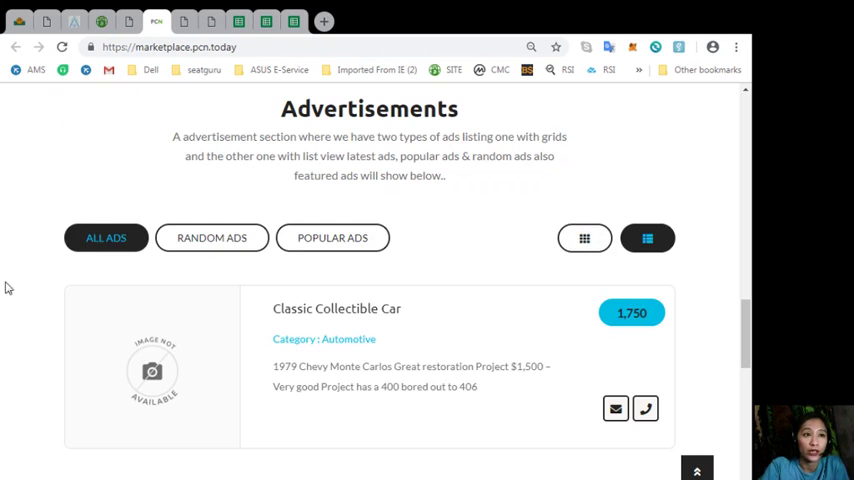
# Step: Browse the Marketplace ad locations and featured members, then switch to the Altcoins tab
pyautogui.scroll(-3)
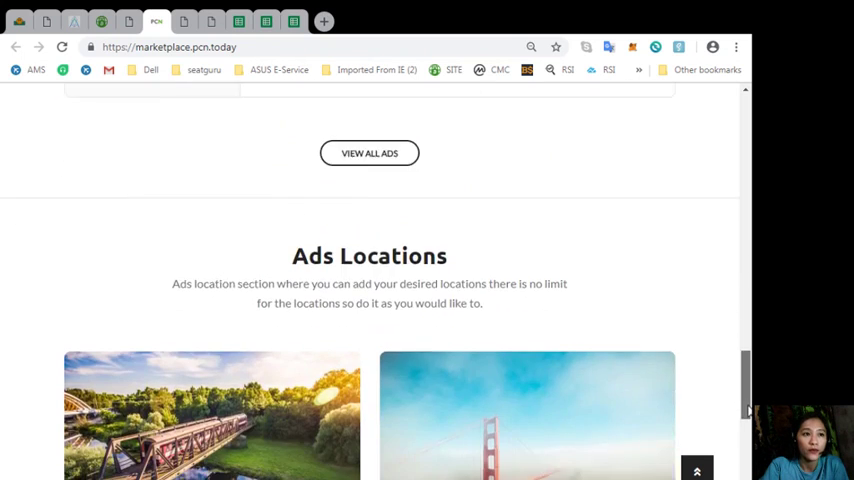
pyautogui.scroll(-3)
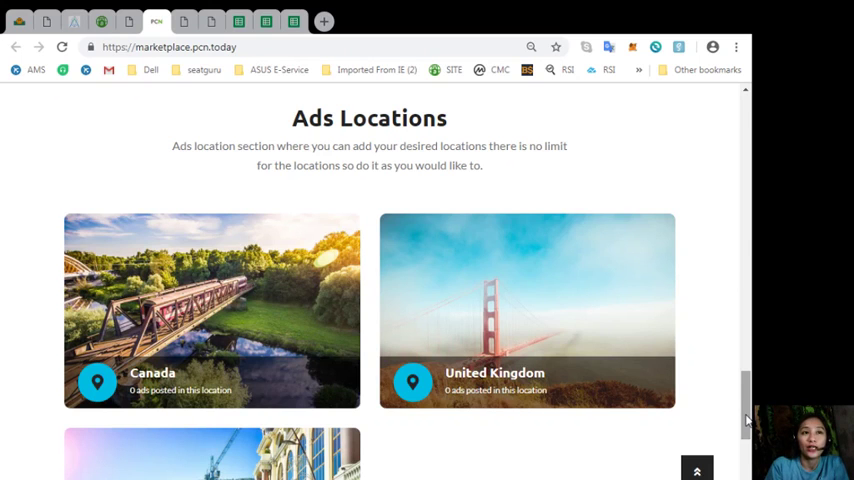
pyautogui.scroll(-3)
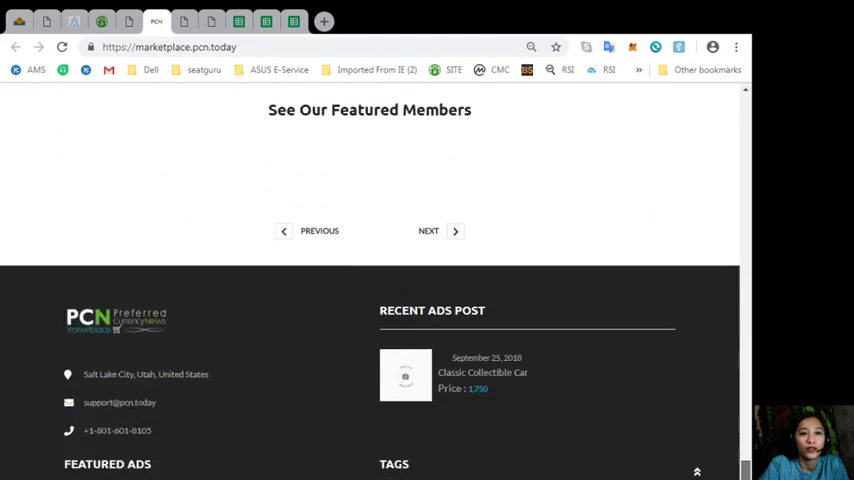
pyautogui.scroll(-3)
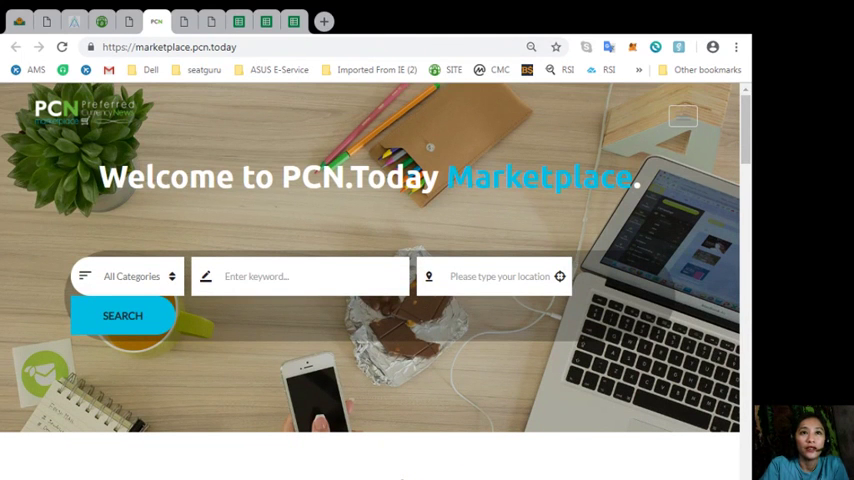
pyautogui.click(184, 21)
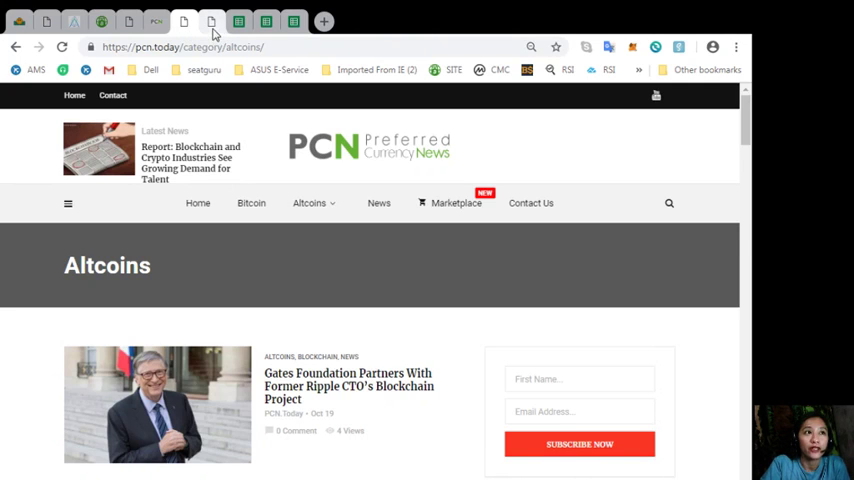
pyautogui.click(211, 21)
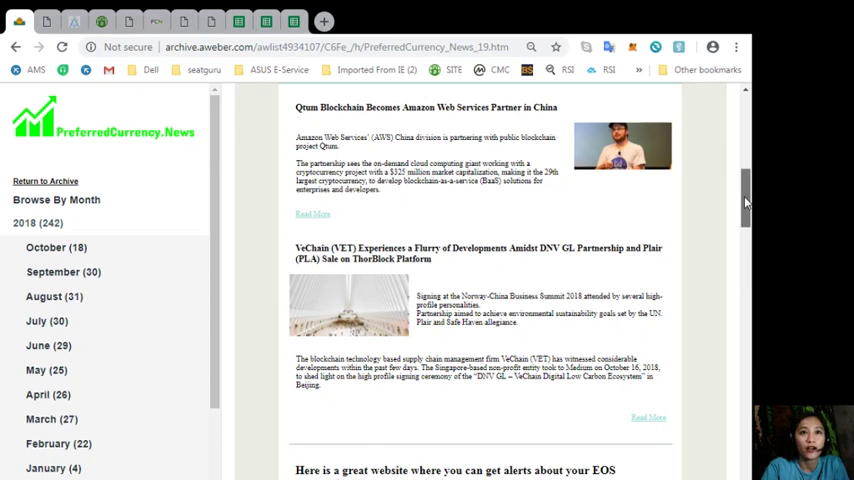
# Step: Scroll PreferredCurrency_News_19 to Donald's Research List, Dogecoin through 0x, with its spreadsheet link
pyautogui.scroll(-3)
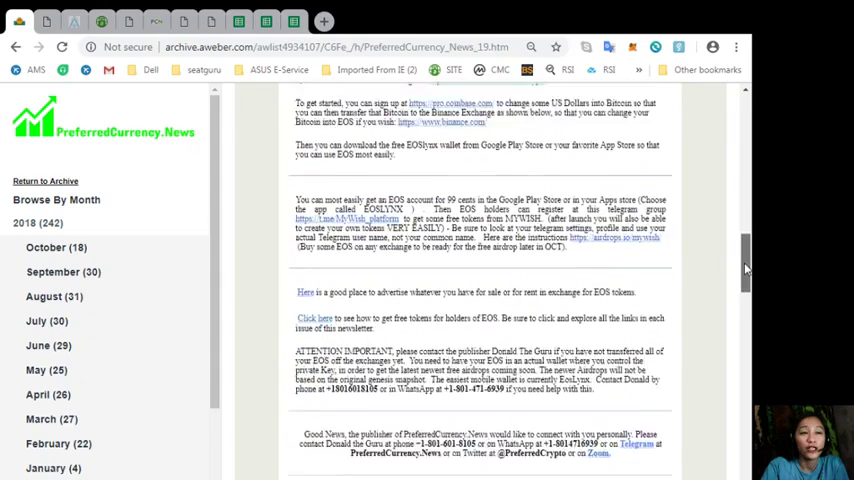
pyautogui.scroll(-3)
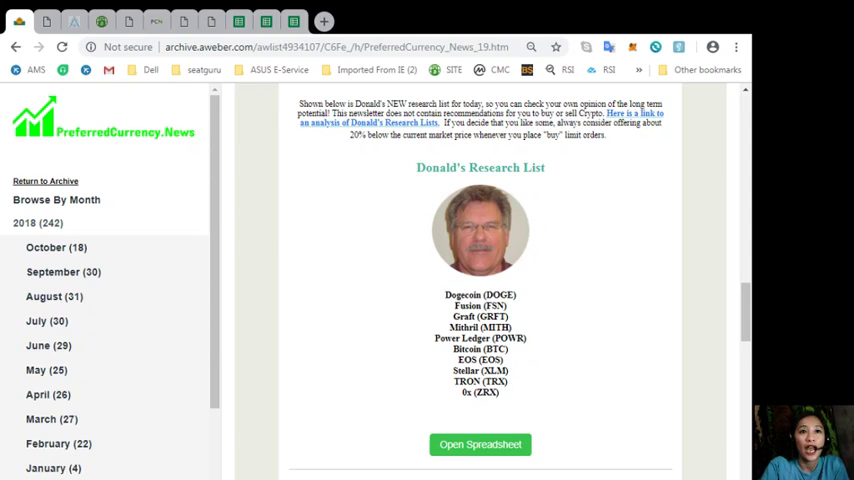
pyautogui.moveTo(621, 138)
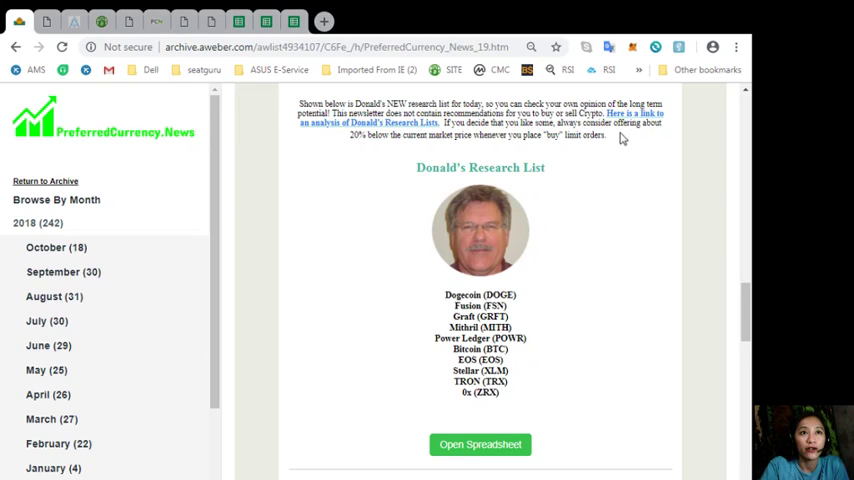
pyautogui.moveTo(623, 122)
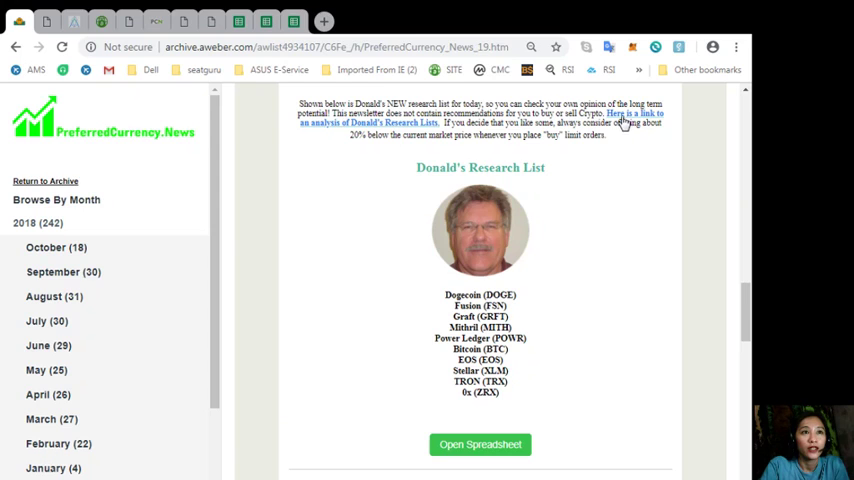
pyautogui.click(480, 444)
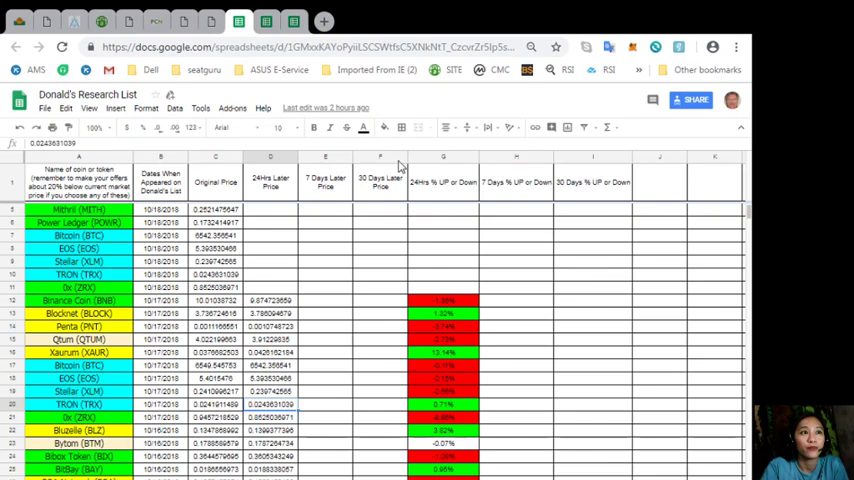
pyautogui.moveTo(165, 287)
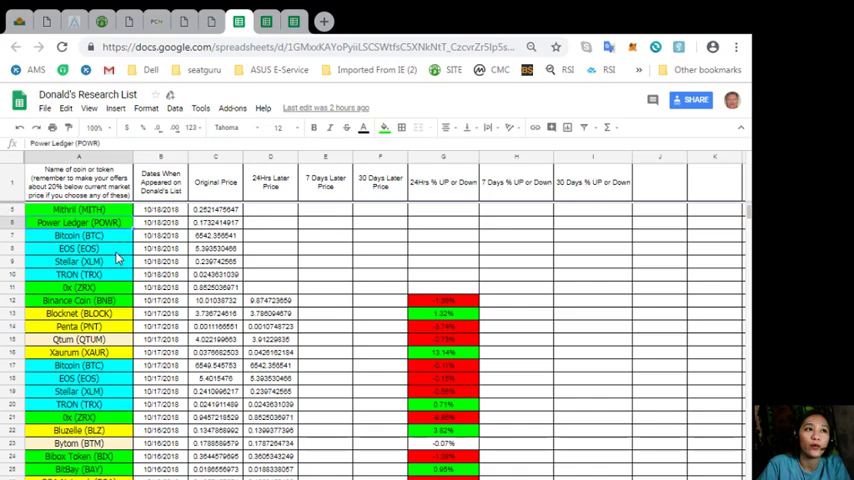
pyautogui.click(79, 300)
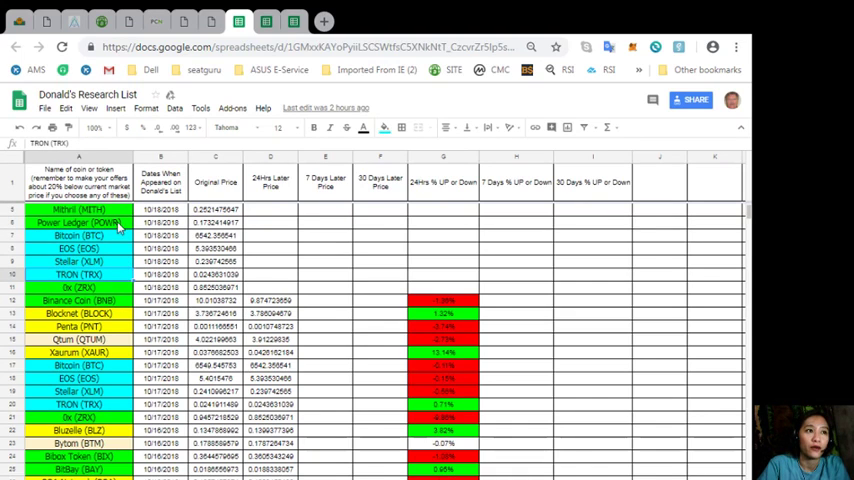
pyautogui.moveTo(253, 268)
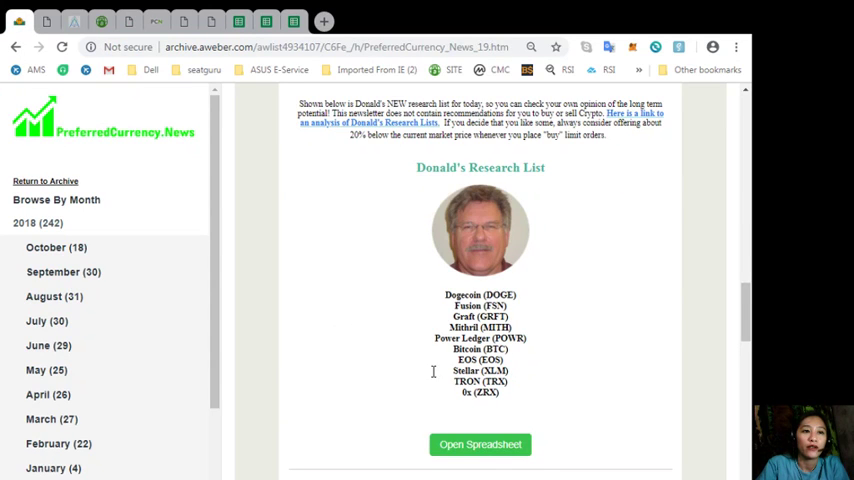
pyautogui.click(480, 444)
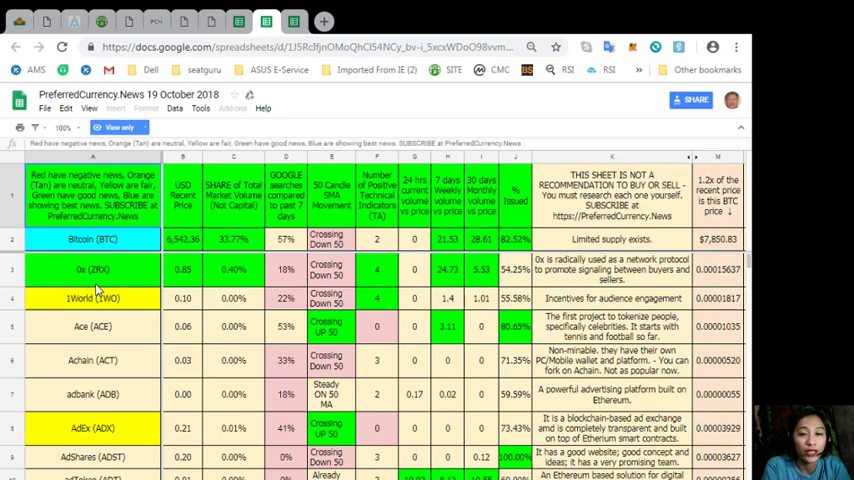
pyautogui.moveTo(258, 225)
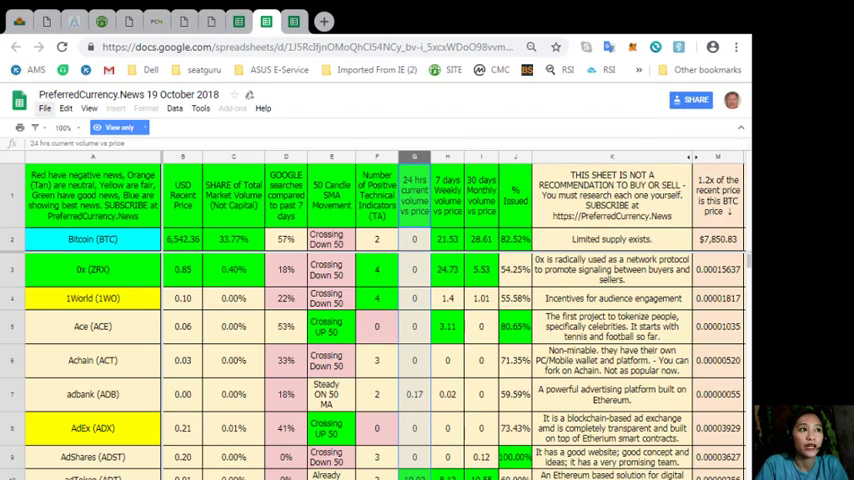
# Step: Show the Download as formats from the 19 October 2018 sheet's File menu
pyautogui.click(45, 108)
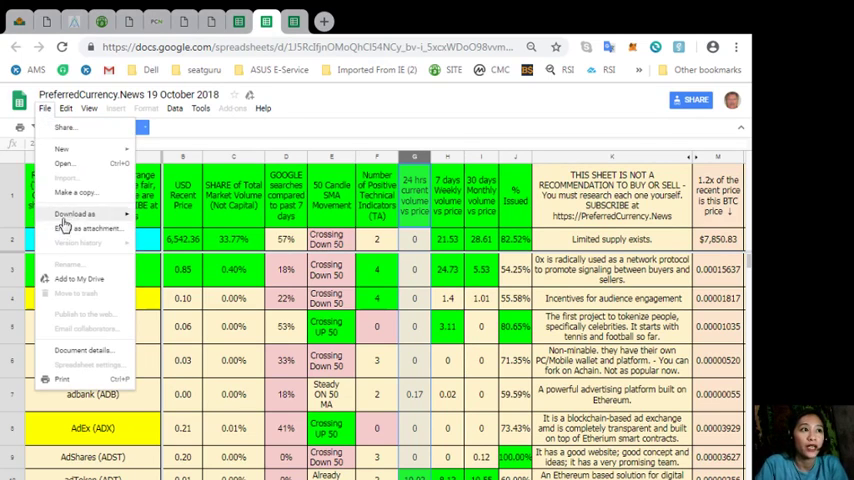
pyautogui.click(77, 192)
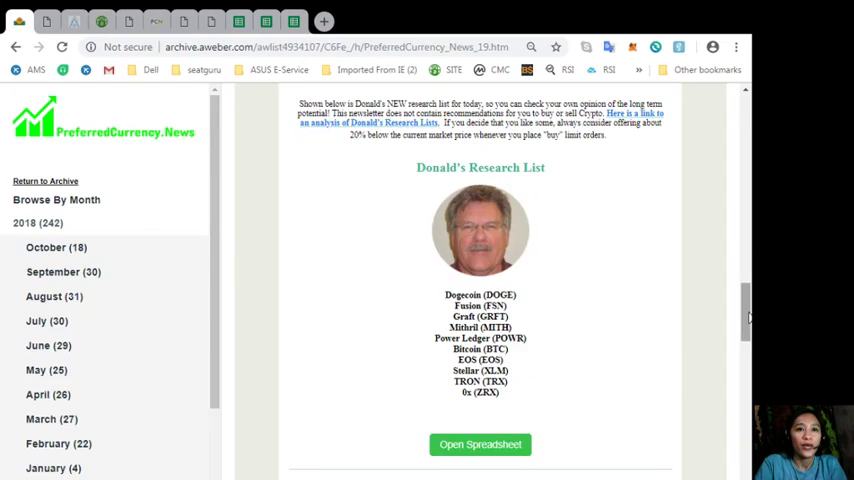
# Step: Scroll the AWeber newsletter to the Become an Affiliate bitcoin work-from-anywhere banner
pyautogui.scroll(-3)
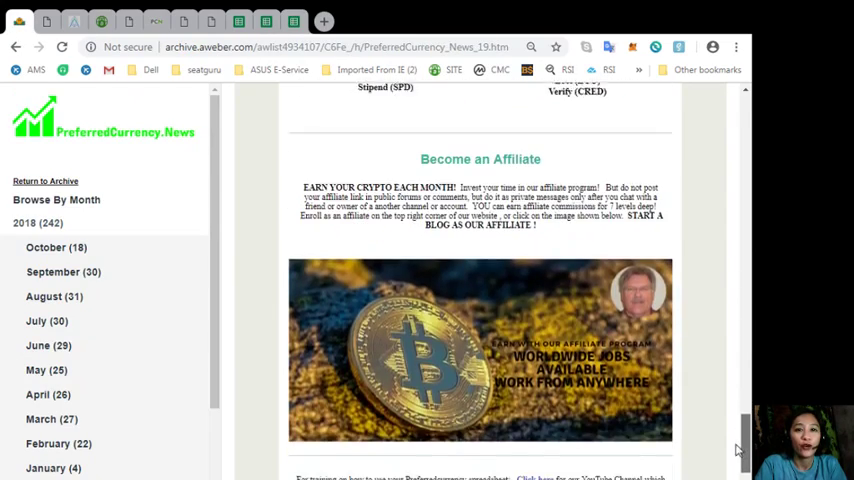
pyautogui.scroll(-3)
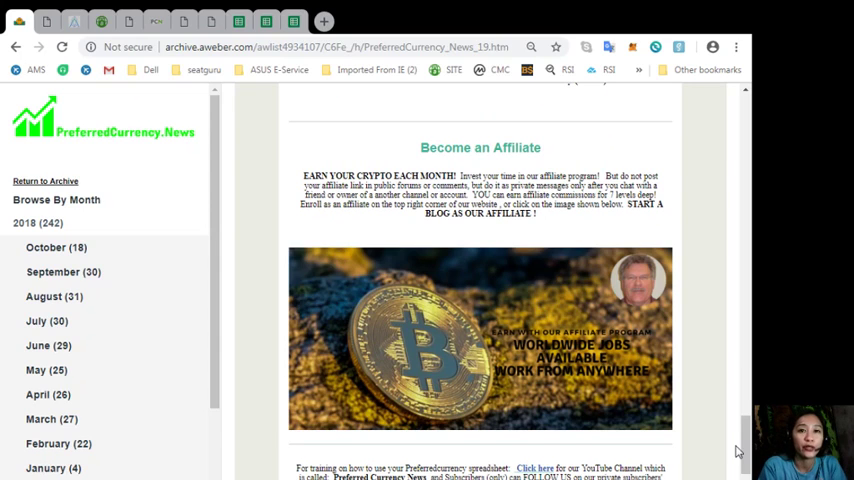
pyautogui.moveTo(470, 442)
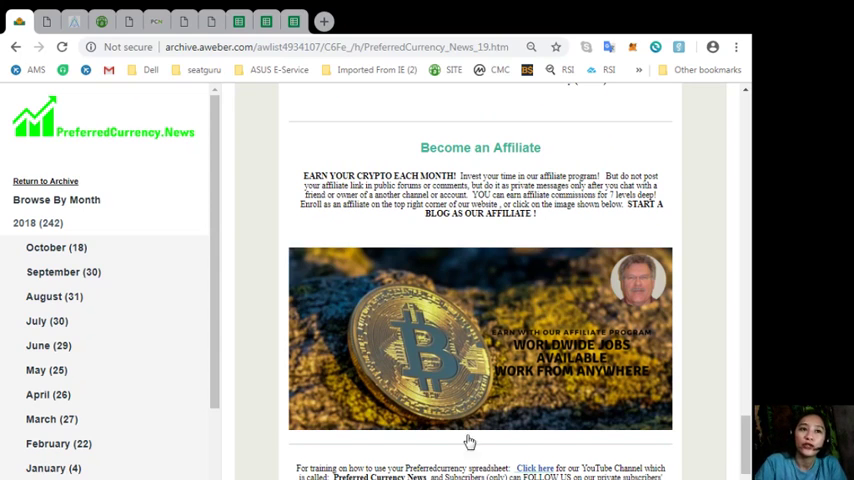
pyautogui.moveTo(590, 340)
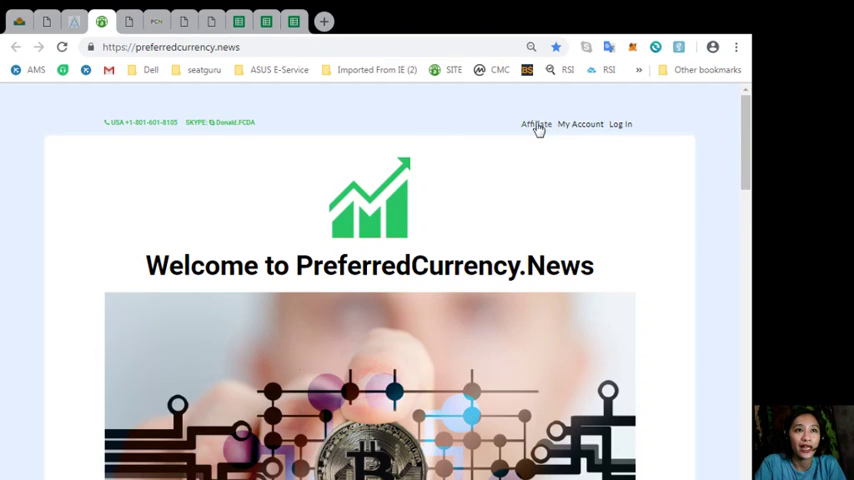
pyautogui.moveTo(535, 124)
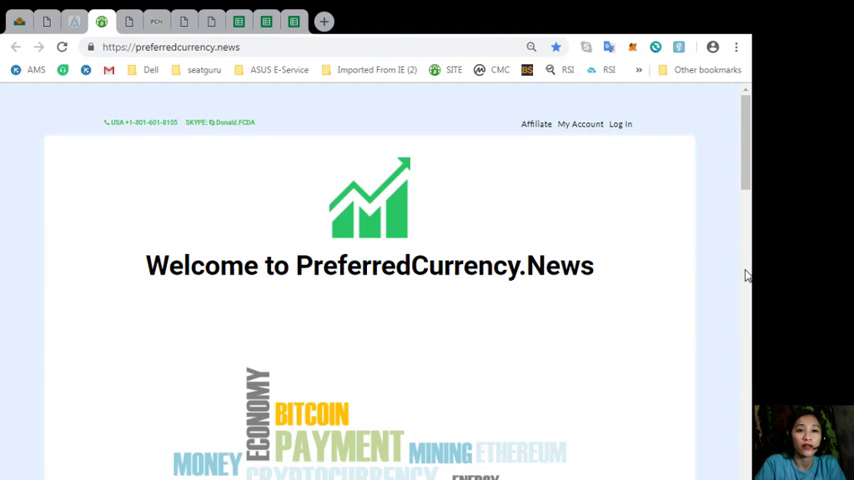
pyautogui.moveTo(745, 175)
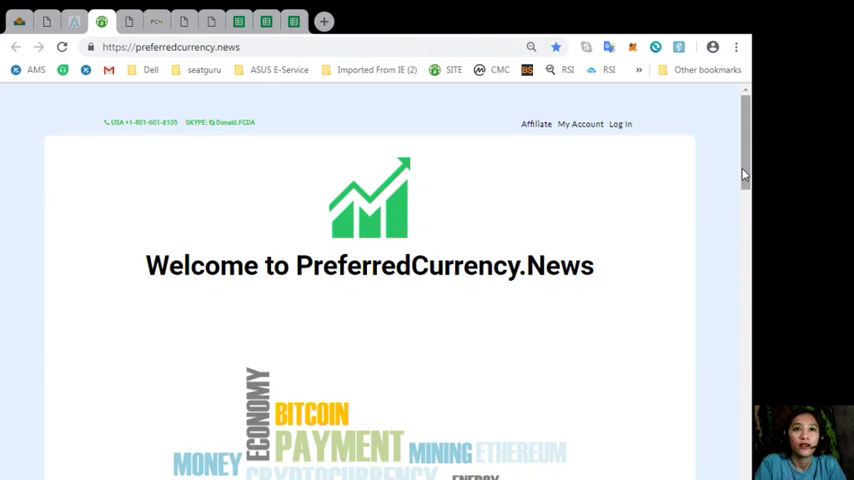